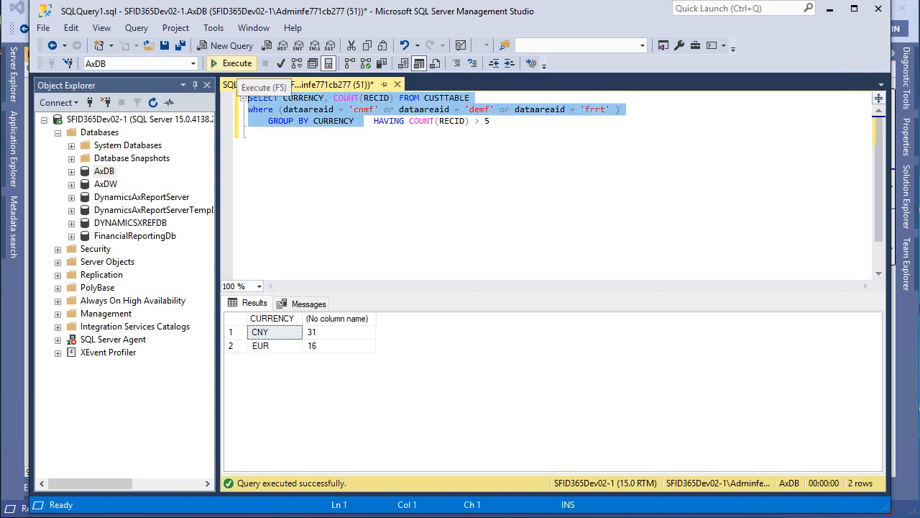
Run the CUSTTABLE GROUP BY currency query, then change HAVING COUNT(RECID) > 5 to < 5.
click(231, 64)
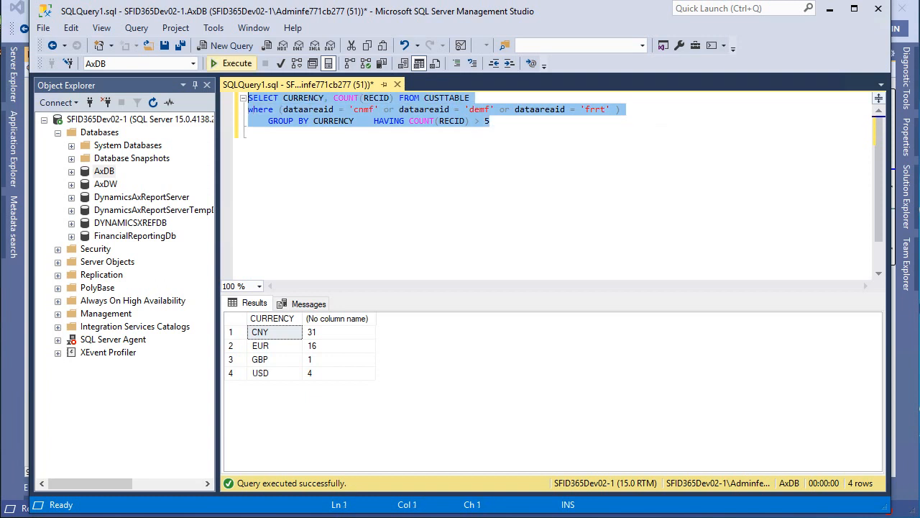
click(231, 63)
text(<)
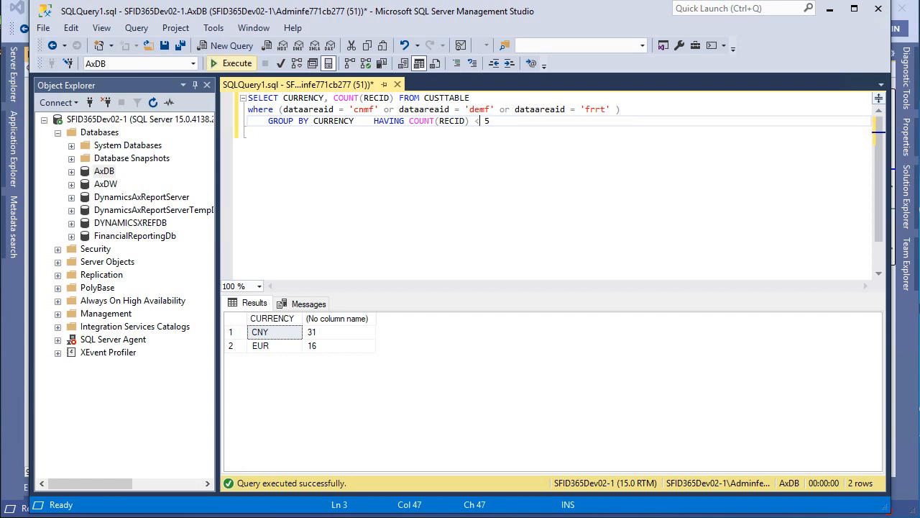
Run the < 5 query (GBP, USD), then revert to > 5 and rerun (CNY 31, EUR 16).
click(231, 63)
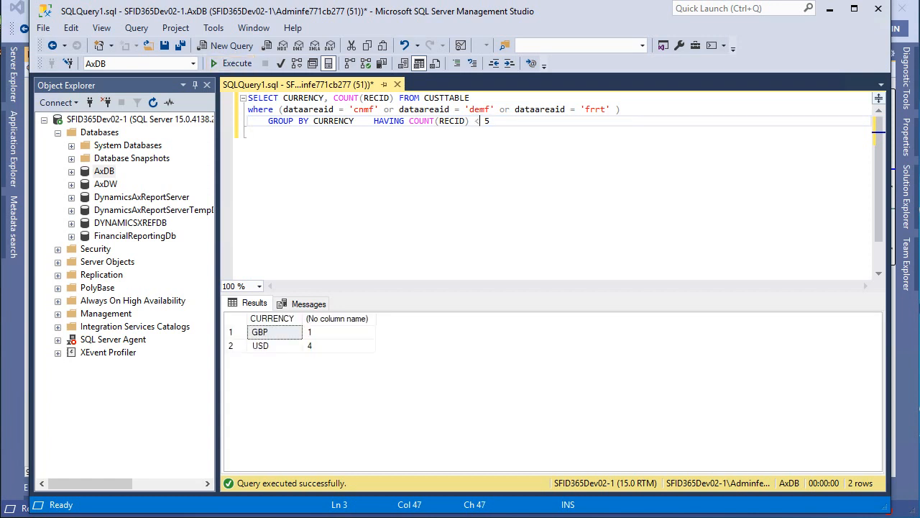
text(>)
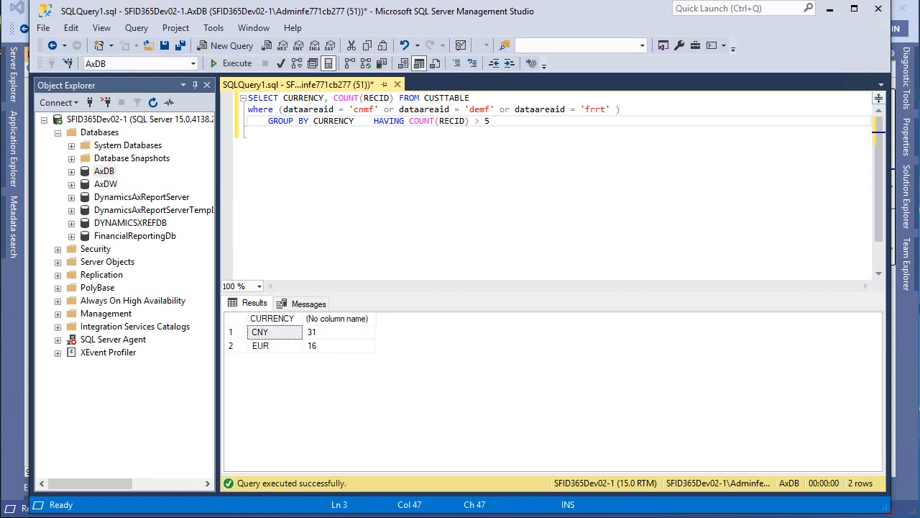
click(478, 120)
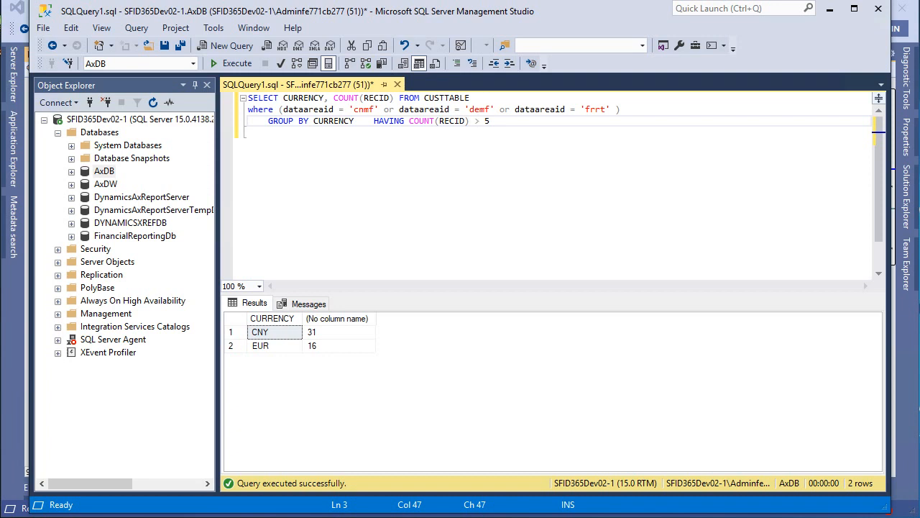
mouse_move(831, 8)
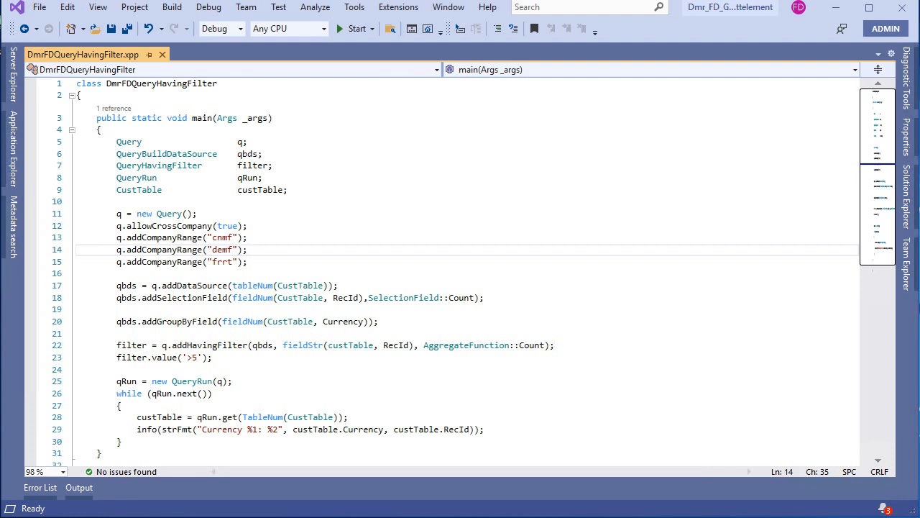
click(249, 250)
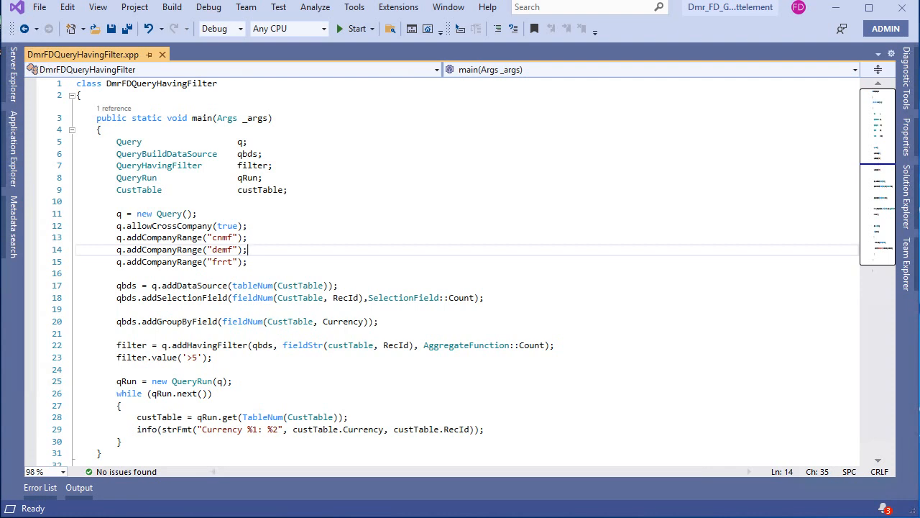
drag(117, 214, 249, 262)
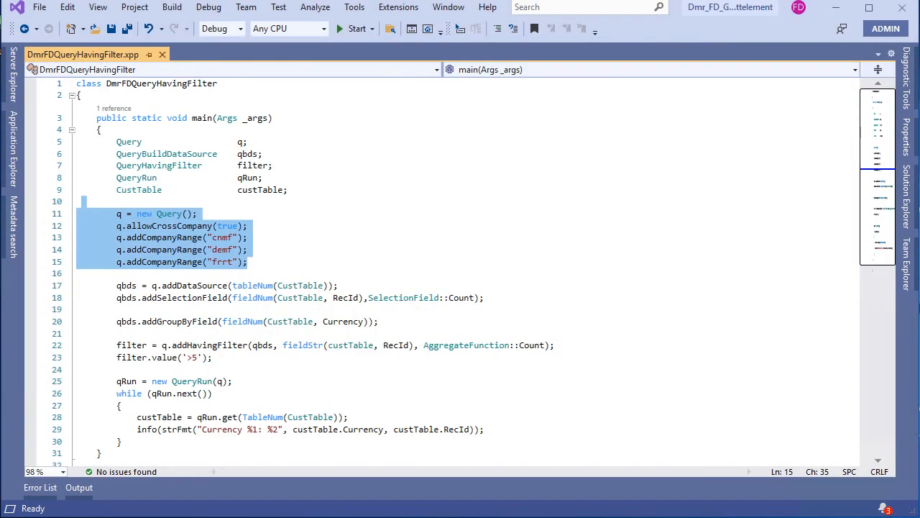
scroll(down, 3)
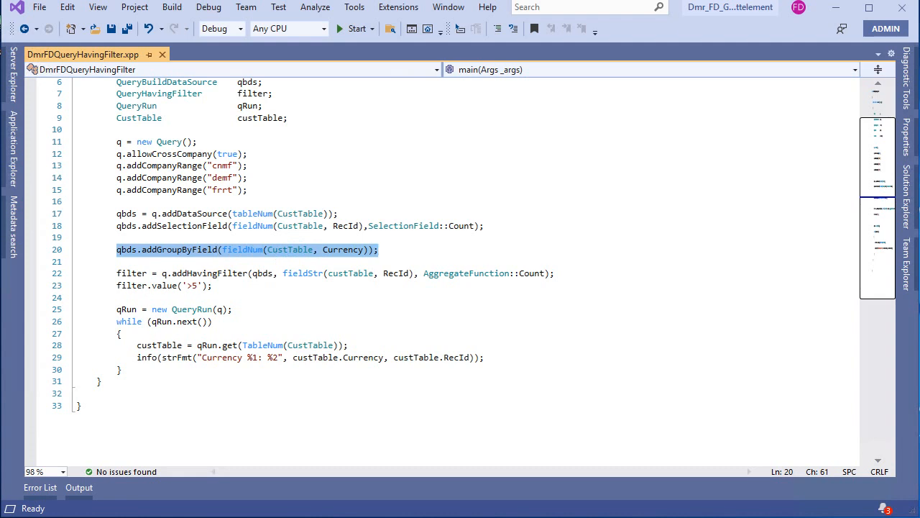
click(133, 286)
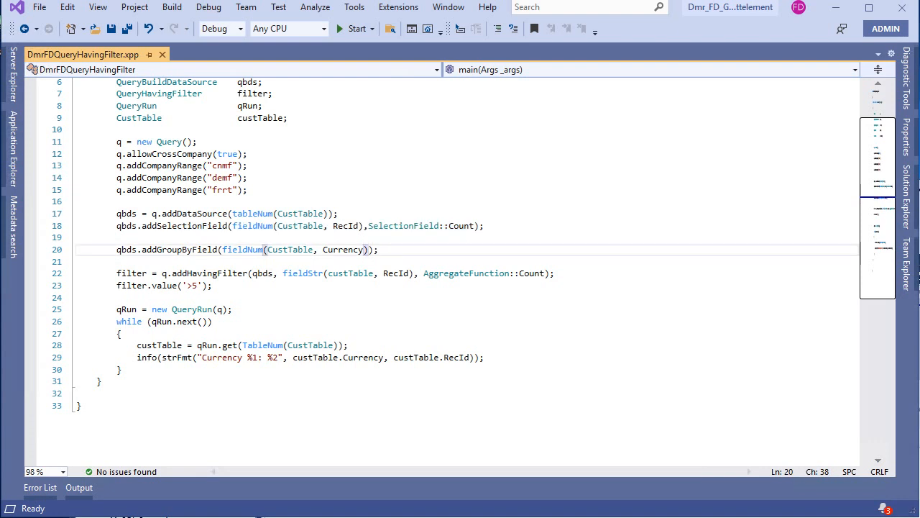
double_click(210, 274)
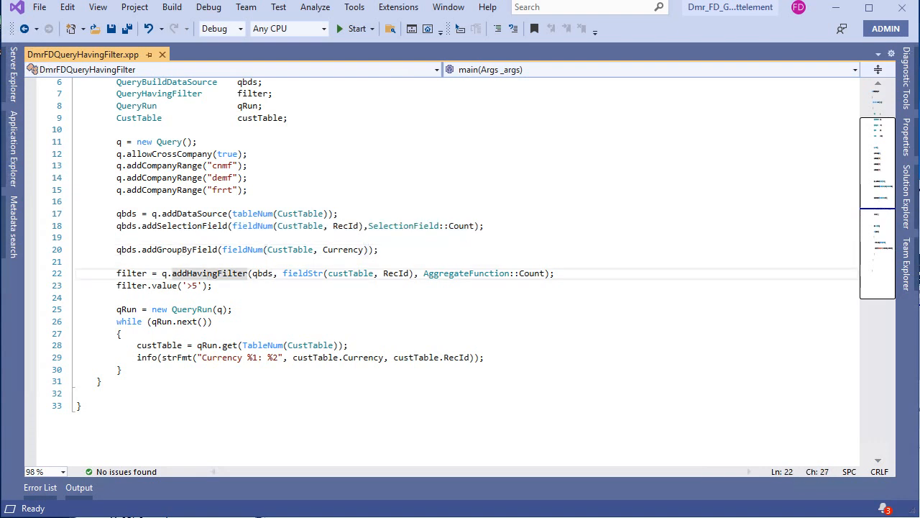